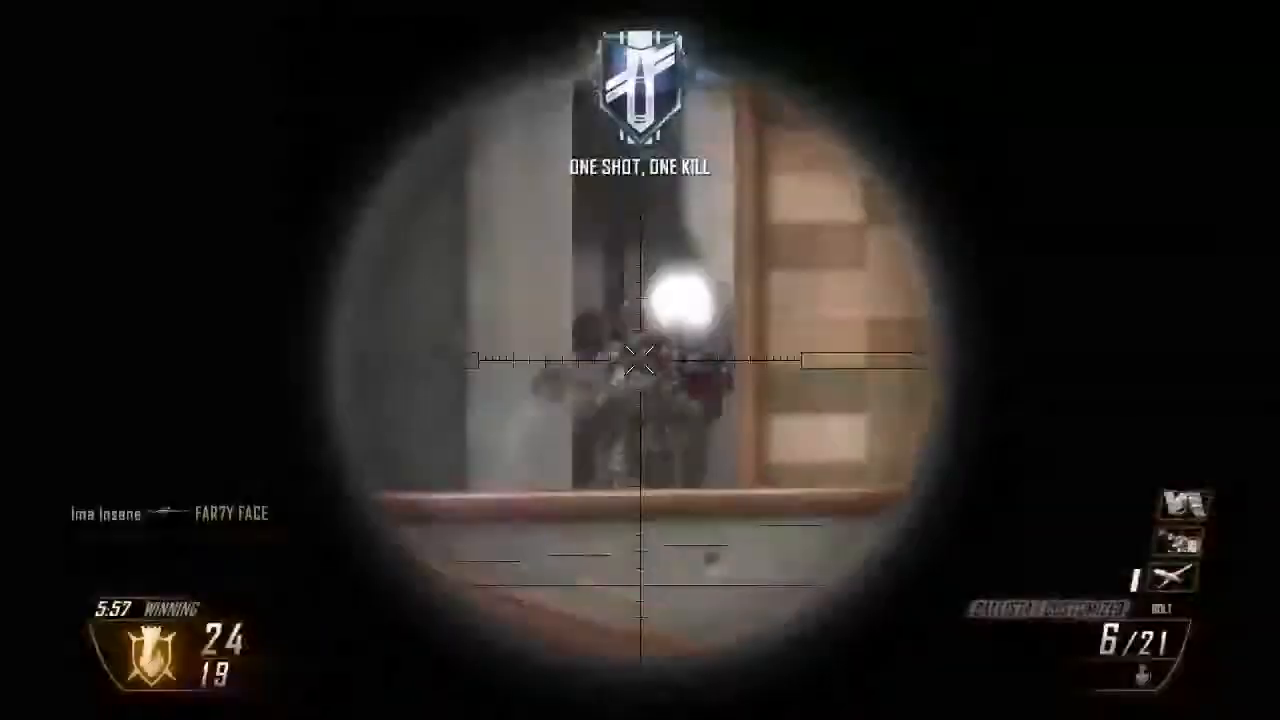
{"action": "left_click", "coordinate": [640, 360]}
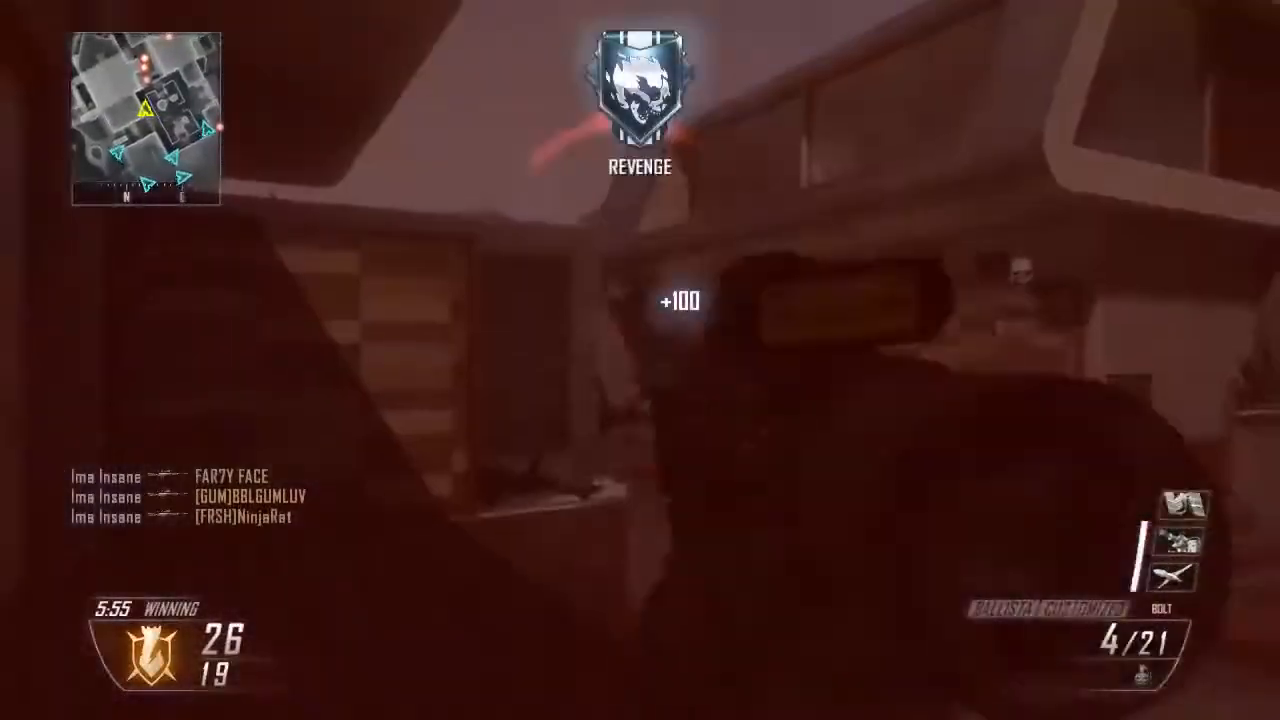